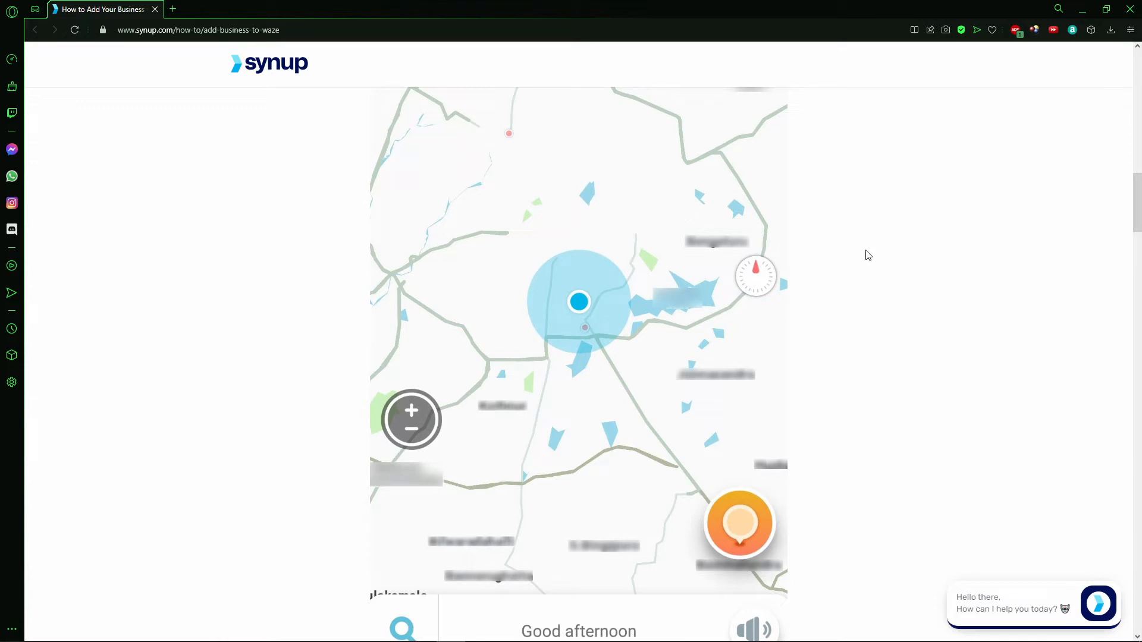
Step: Scroll the Waze guide down to the map screenshot and the Step 2 Reports menu heading
{"action": "scroll", "scroll_direction": "down", "scroll_amount": 3}
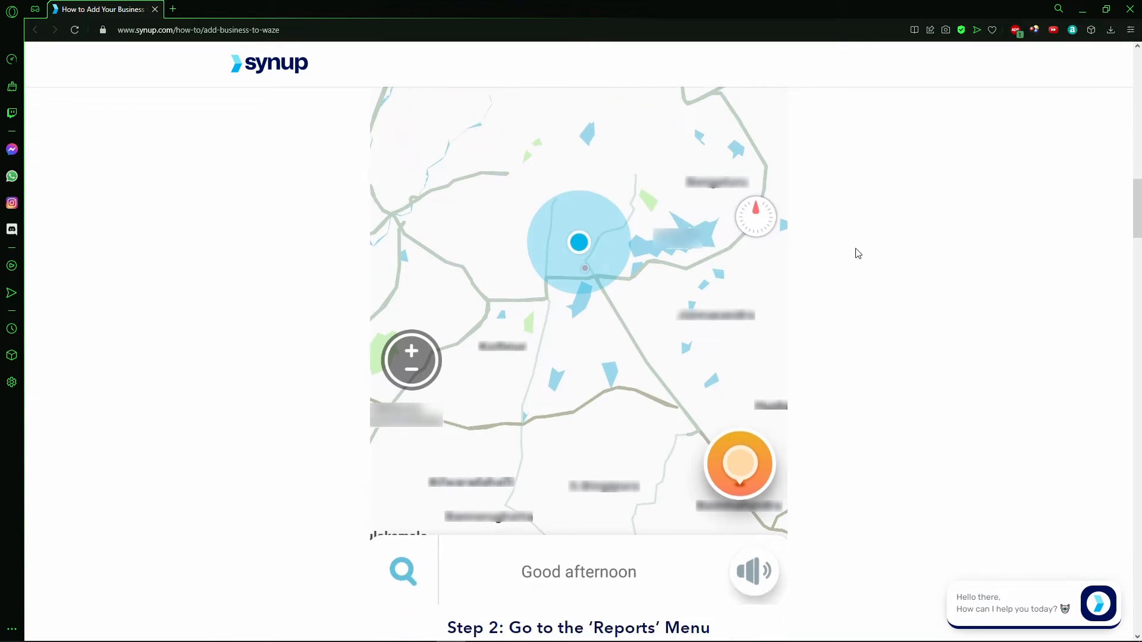
{"action": "mouse_move", "coordinate": [763, 430]}
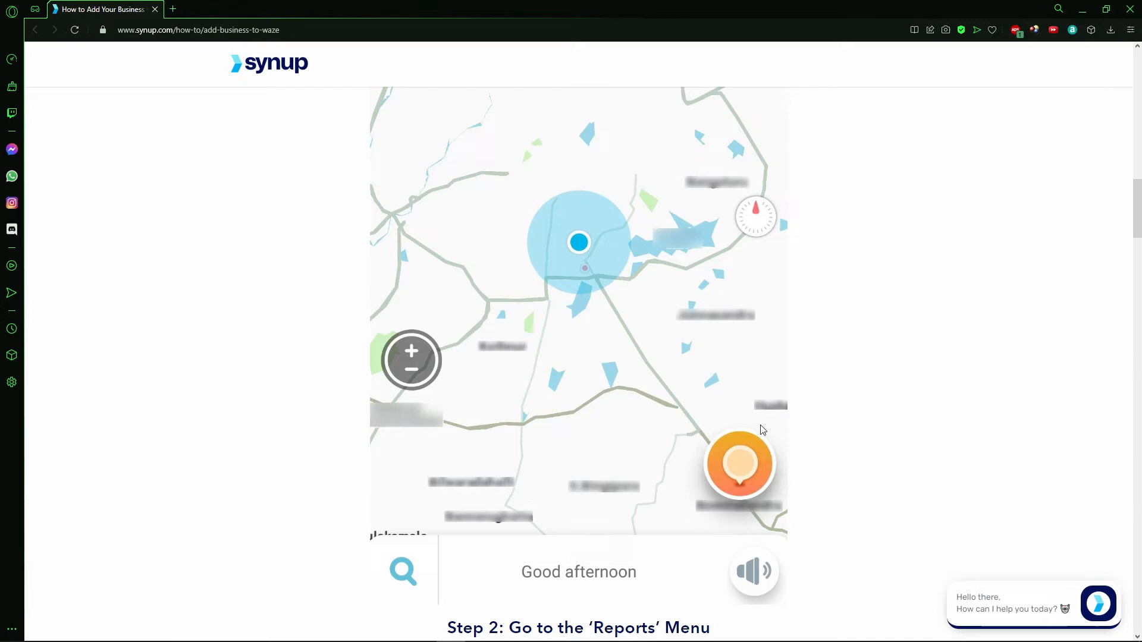
{"action": "mouse_move", "coordinate": [771, 442]}
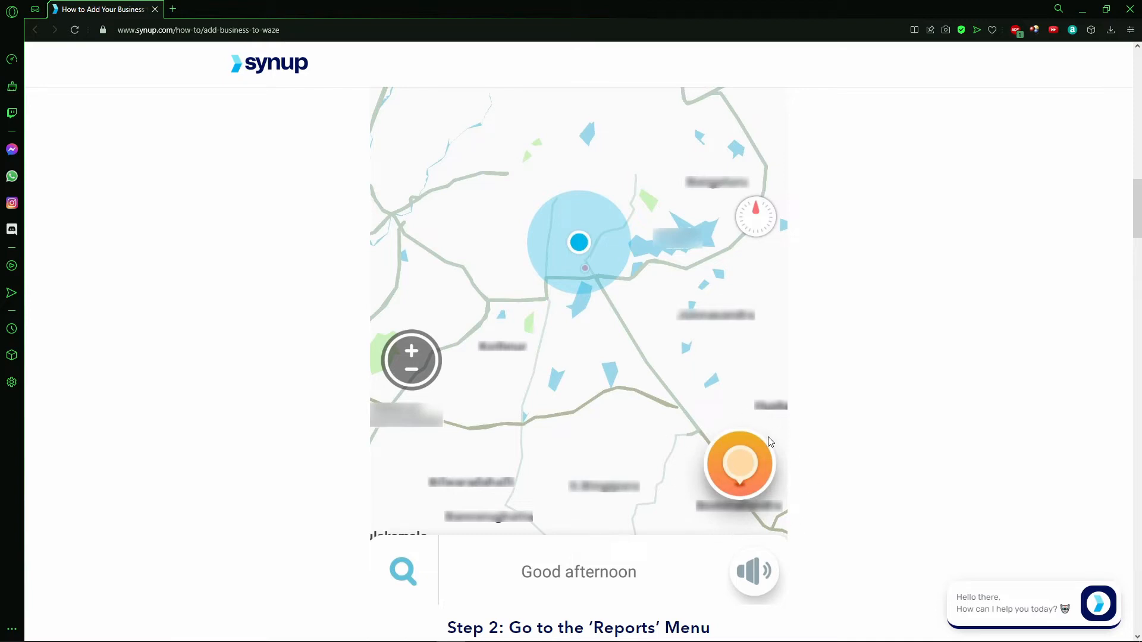
{"action": "mouse_move", "coordinate": [759, 474]}
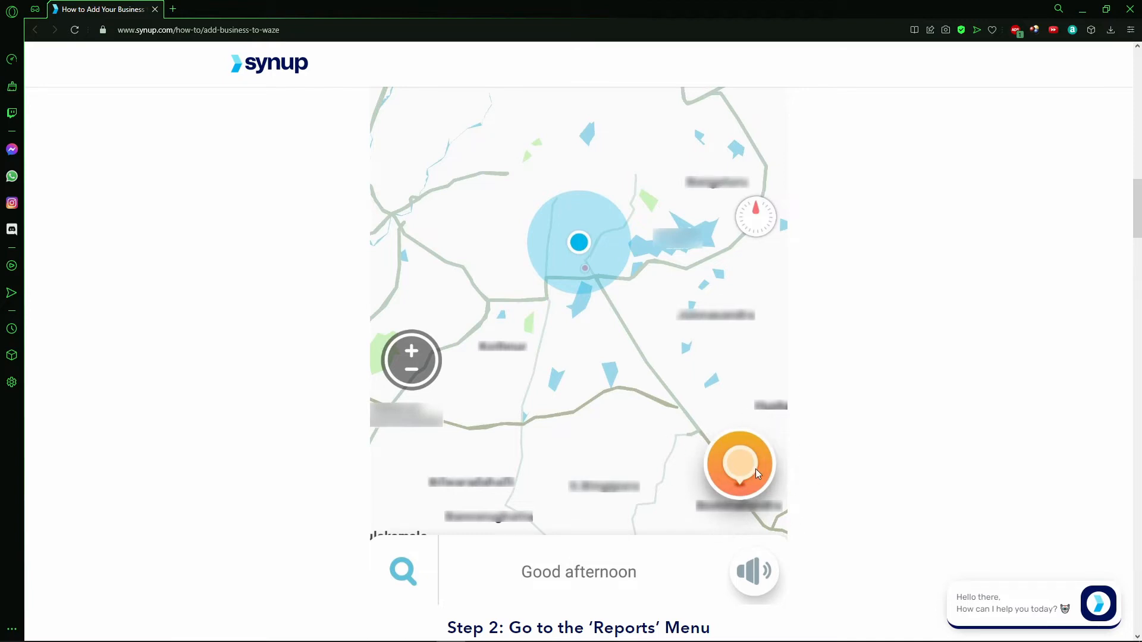
Step: Scroll past the Send a report image, Step 3 and Step 4 to the Step 5 'Enter Your Business' Name' heading
{"action": "left_click", "coordinate": [738, 464]}
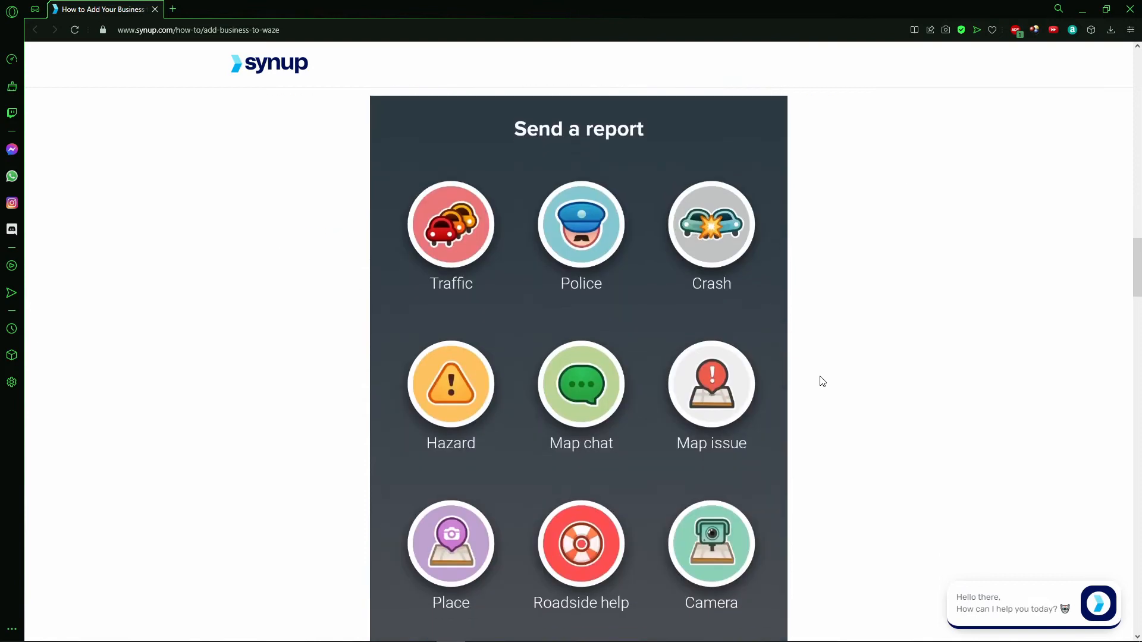
{"action": "scroll", "scroll_direction": "down", "scroll_amount": 3}
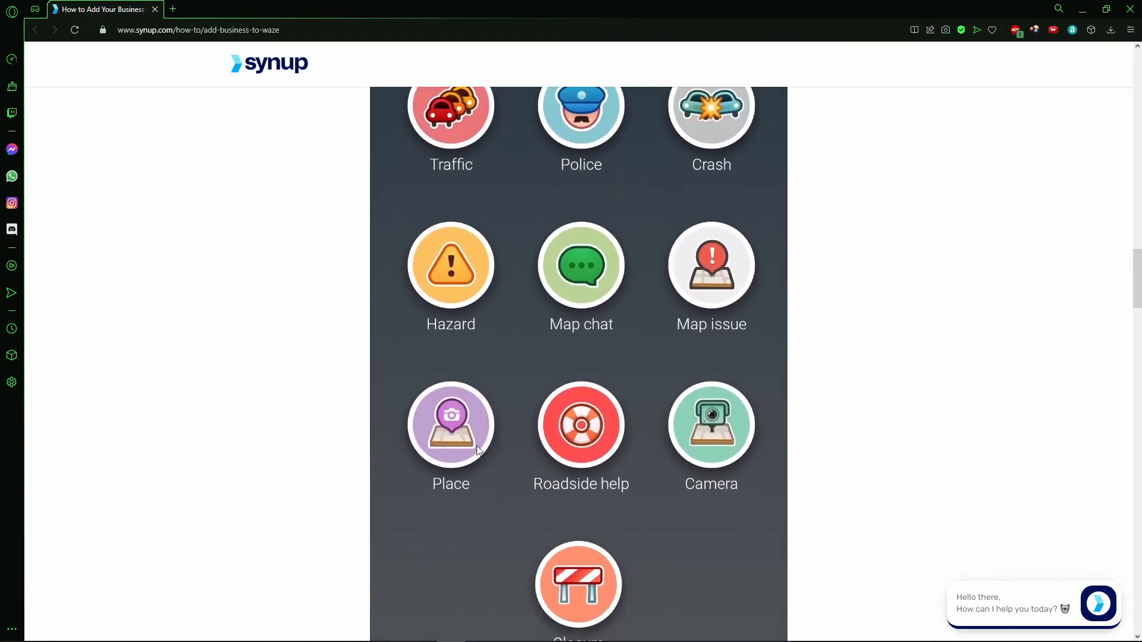
{"action": "scroll", "scroll_direction": "down", "scroll_amount": 3}
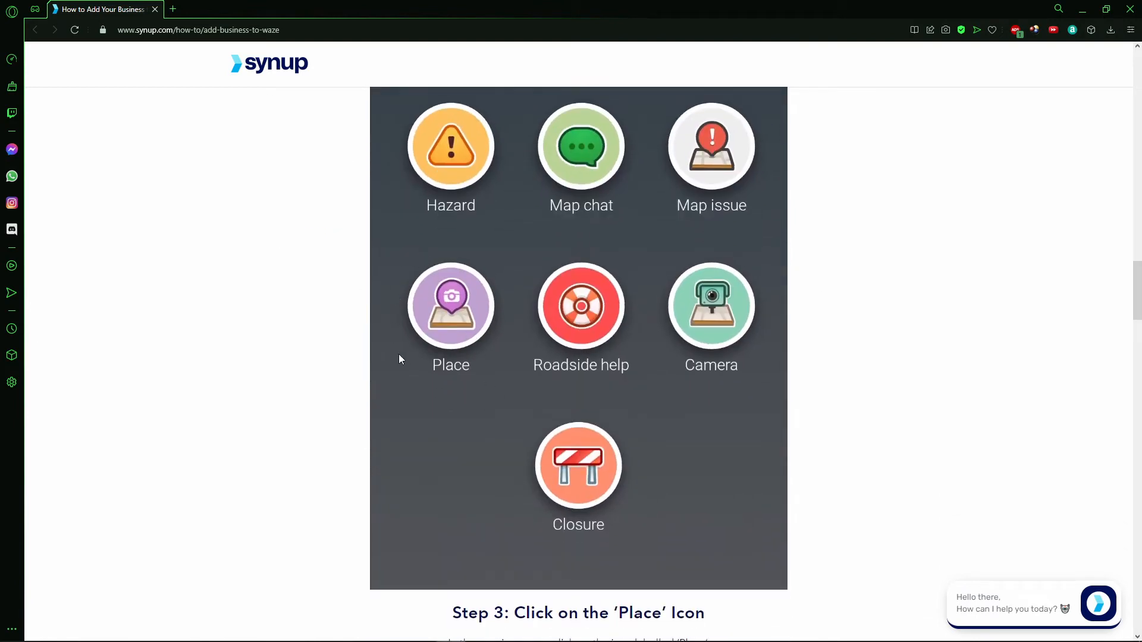
{"action": "scroll", "scroll_direction": "down", "scroll_amount": 3}
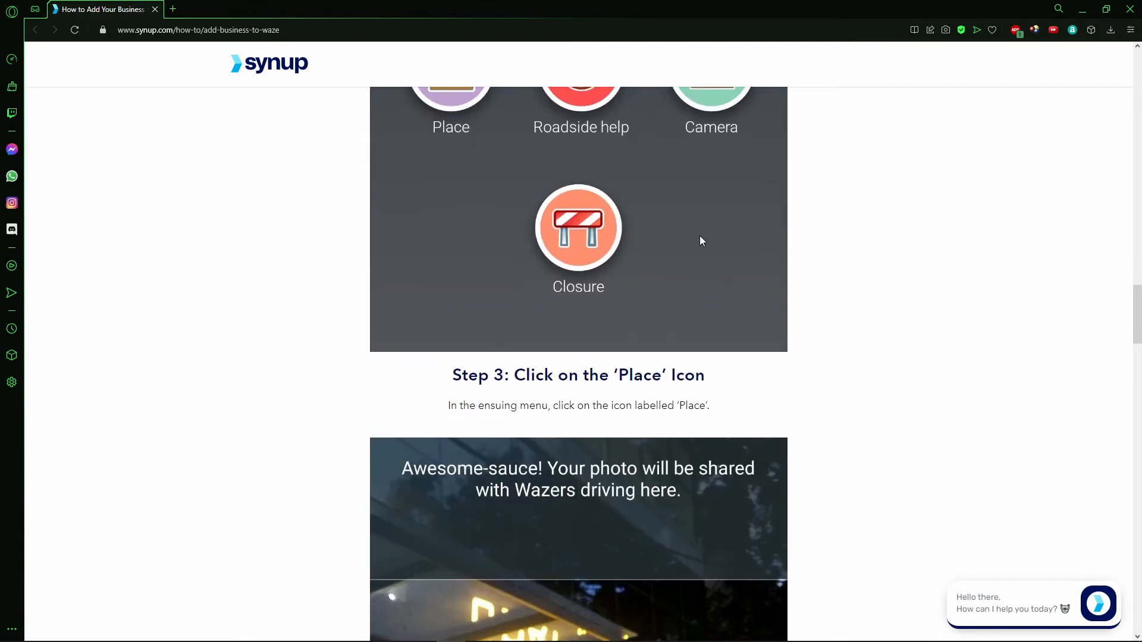
{"action": "scroll", "scroll_direction": "down", "scroll_amount": 3}
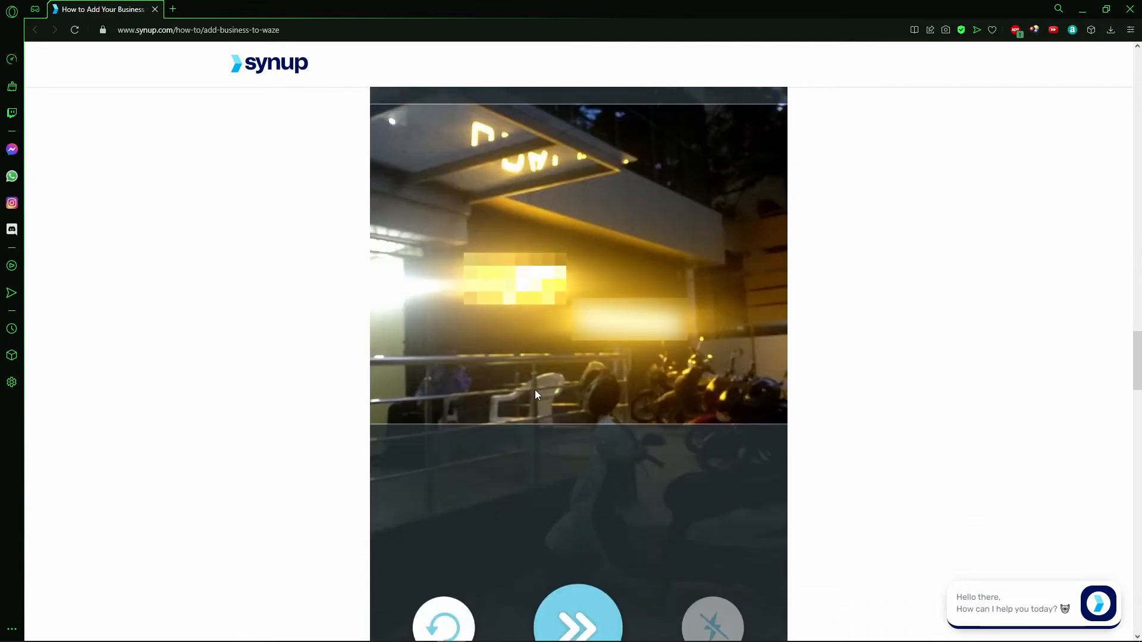
{"action": "scroll", "scroll_direction": "down", "scroll_amount": 3}
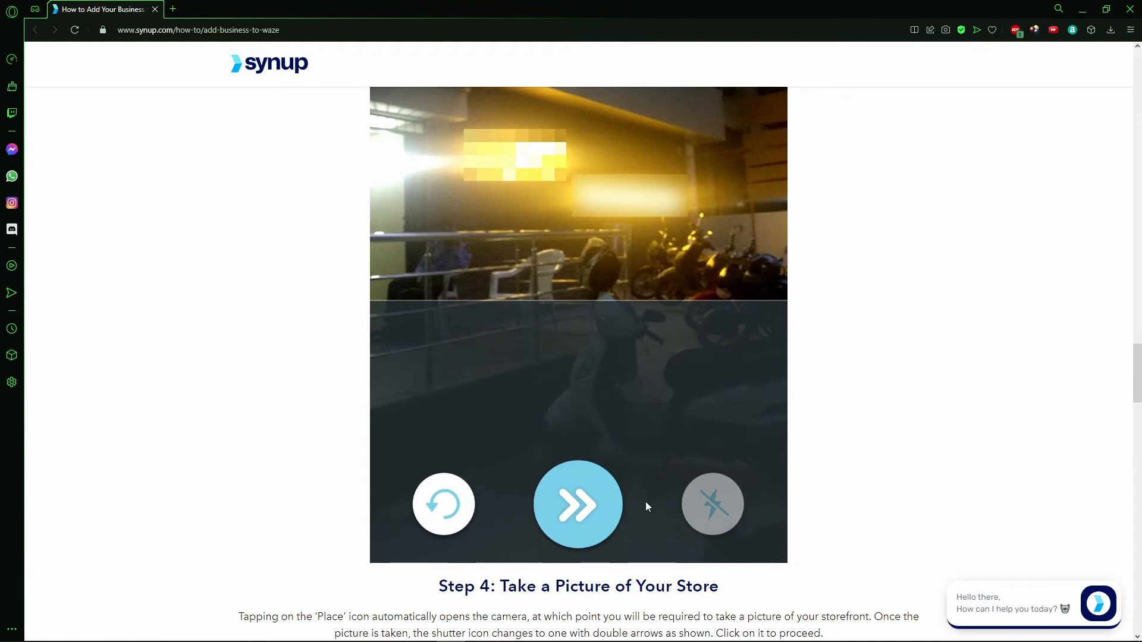
{"action": "left_click", "coordinate": [579, 504]}
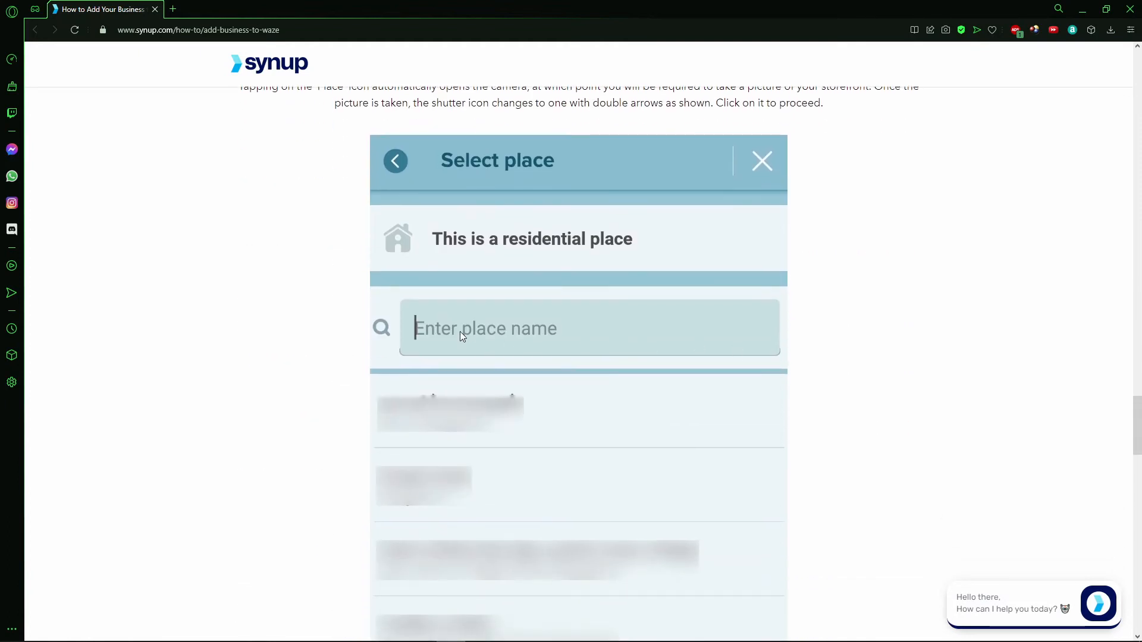
{"action": "mouse_move", "coordinate": [603, 321]}
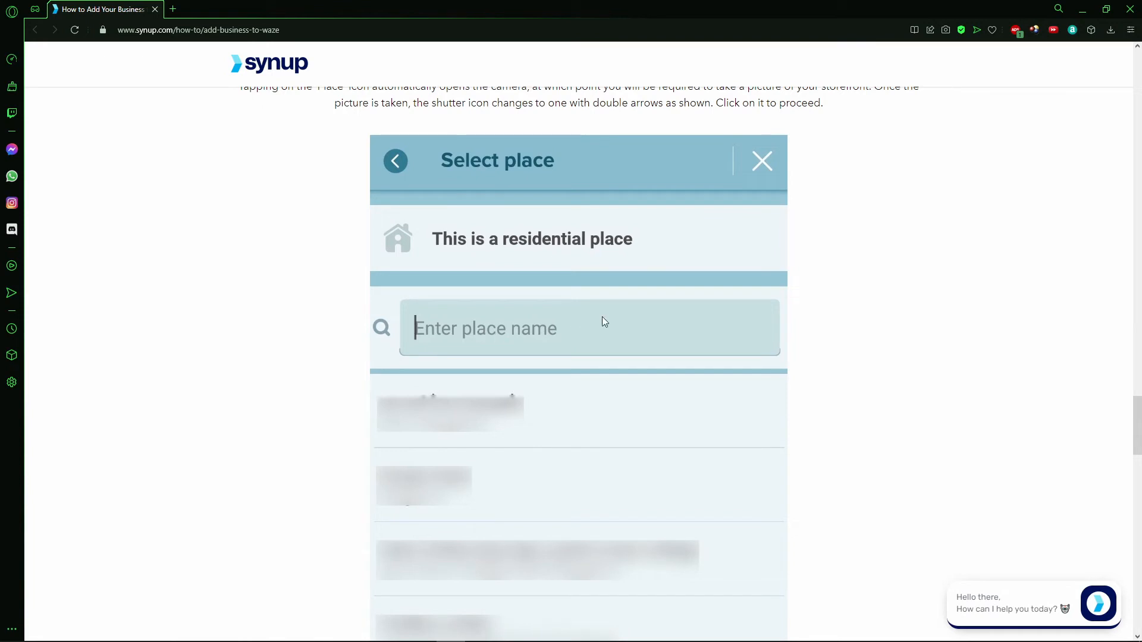
{"action": "scroll", "scroll_direction": "down", "scroll_amount": 3}
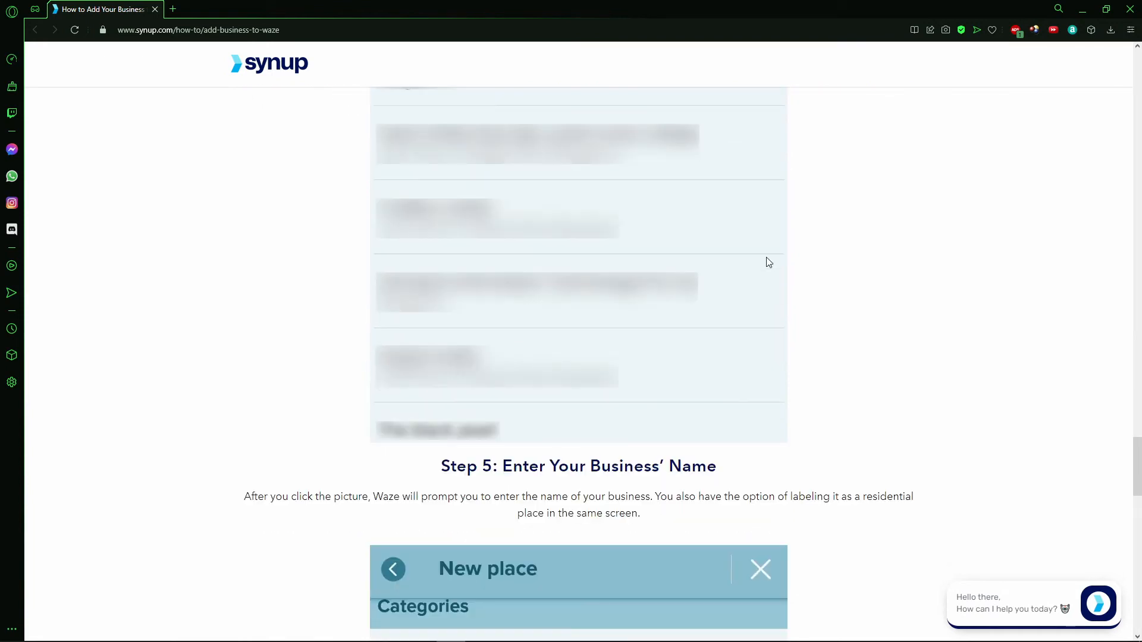
Step: Scroll to the New place form screenshot with categories, address, map and Done, reaching Step 6
{"action": "scroll", "scroll_direction": "down", "scroll_amount": 3}
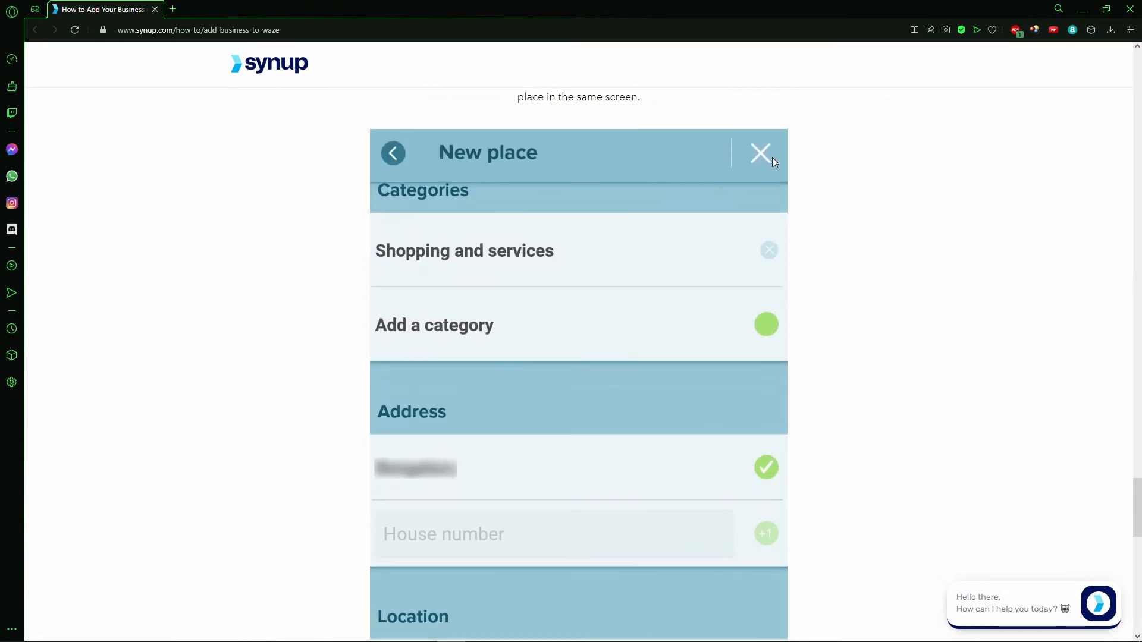
{"action": "mouse_move", "coordinate": [697, 266]}
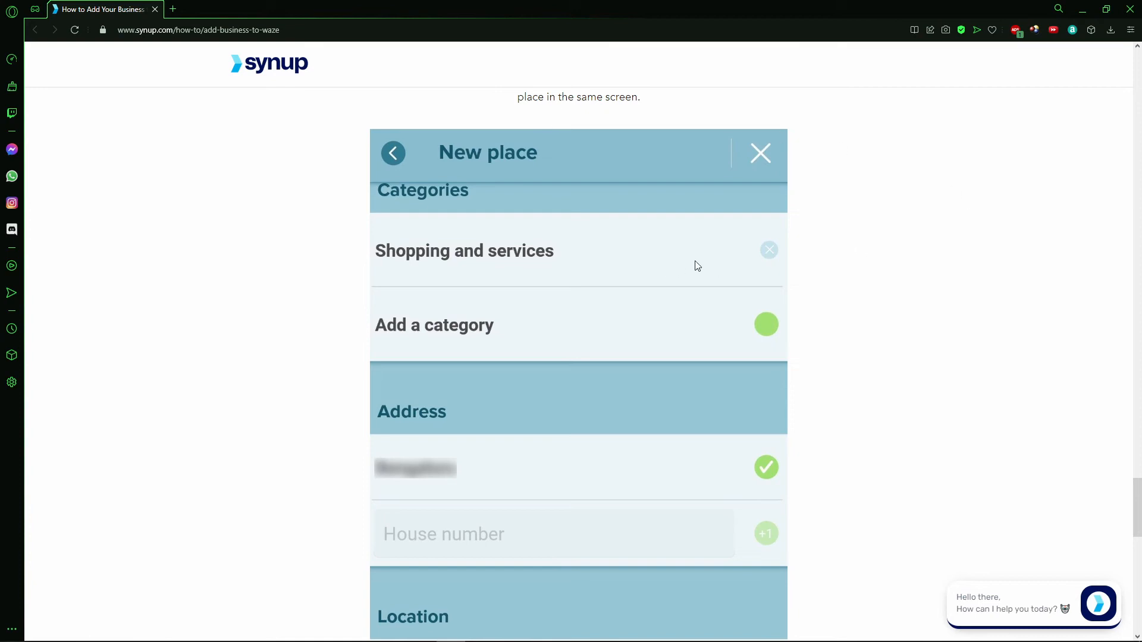
{"action": "scroll", "scroll_direction": "down", "scroll_amount": 3}
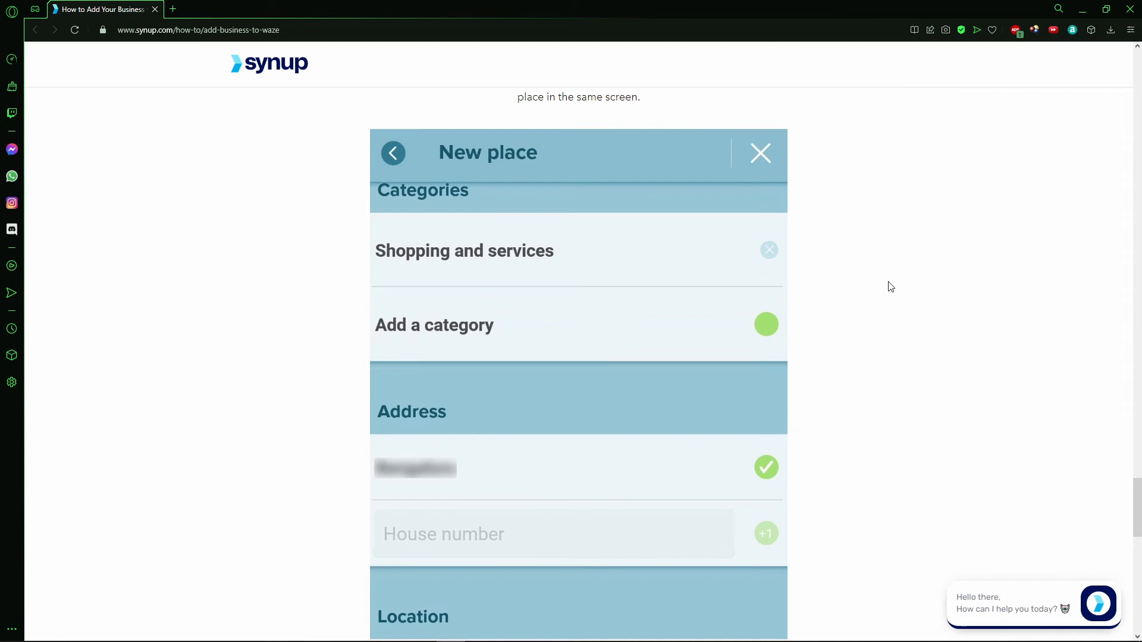
{"action": "scroll", "scroll_direction": "down", "scroll_amount": 3}
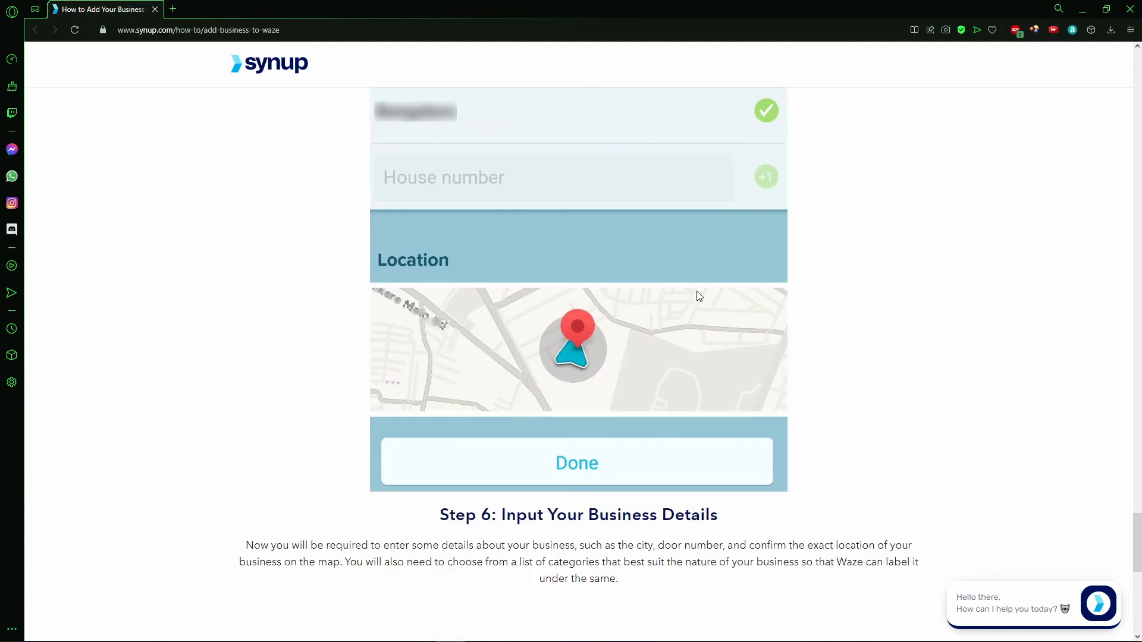
{"action": "mouse_move", "coordinate": [646, 442]}
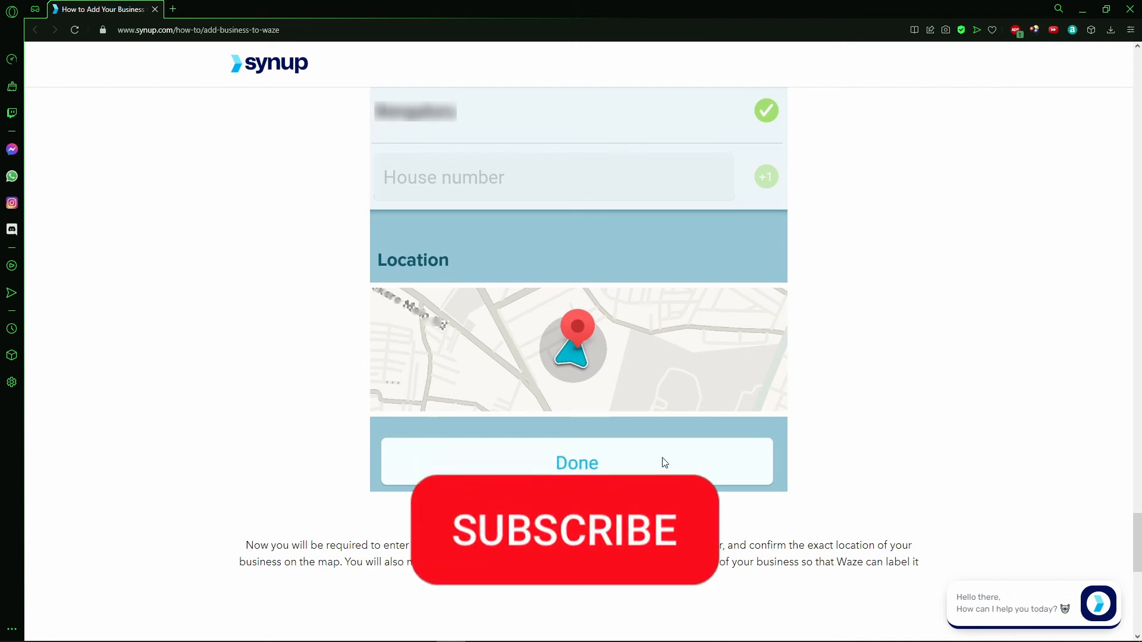
{"action": "left_click", "coordinate": [564, 532]}
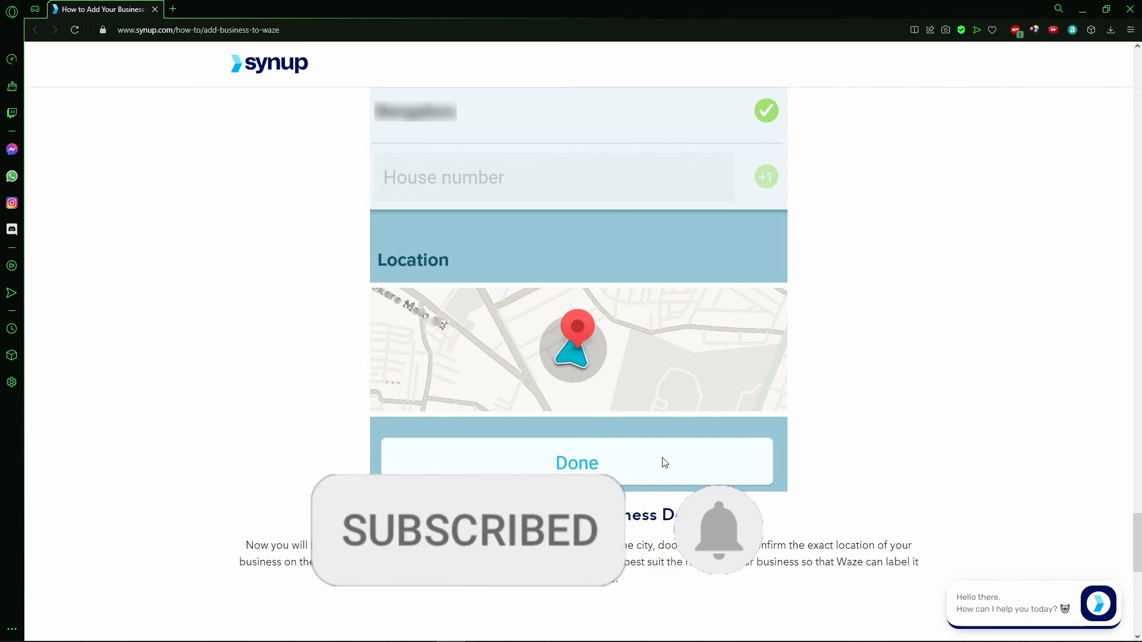